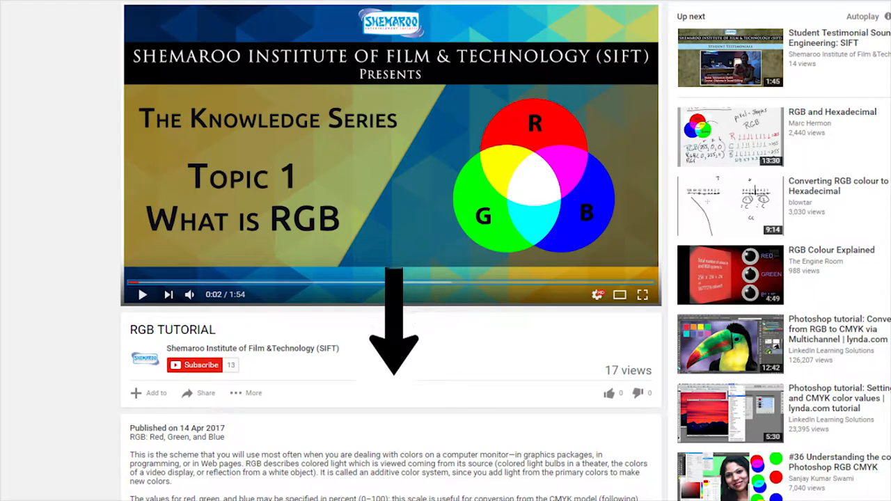
- Place the type cursor on the top of the circle path to begin text on it
{"action": "left_click", "coordinate": [178, 492]}
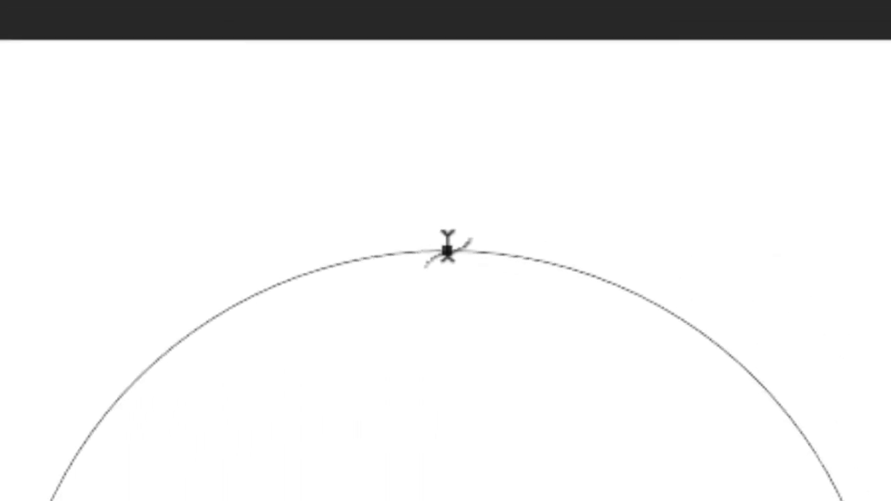
{"action": "left_click", "coordinate": [445, 249]}
{"action": "type", "text": "HELLO WORLD"}
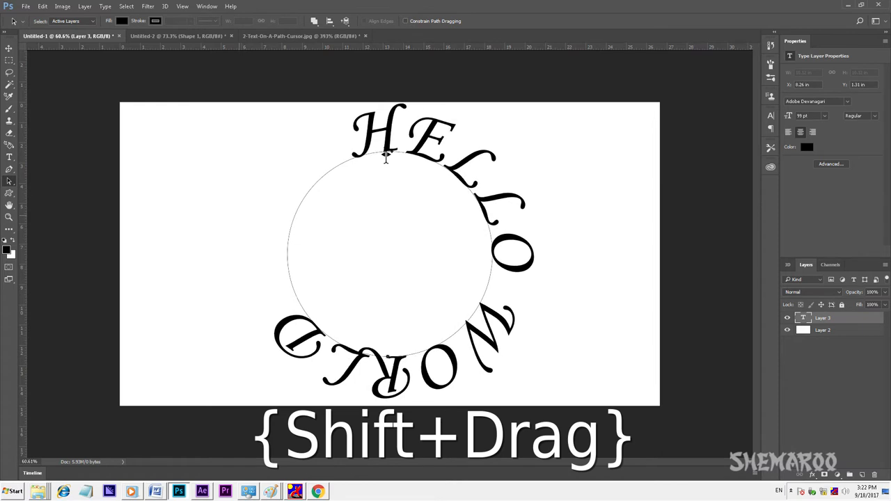
- Slide HELLO WORLD along the path so it reads left to right over the top
{"action": "left_click_drag", "start_coordinate": [386, 156], "coordinate": [387, 355]}
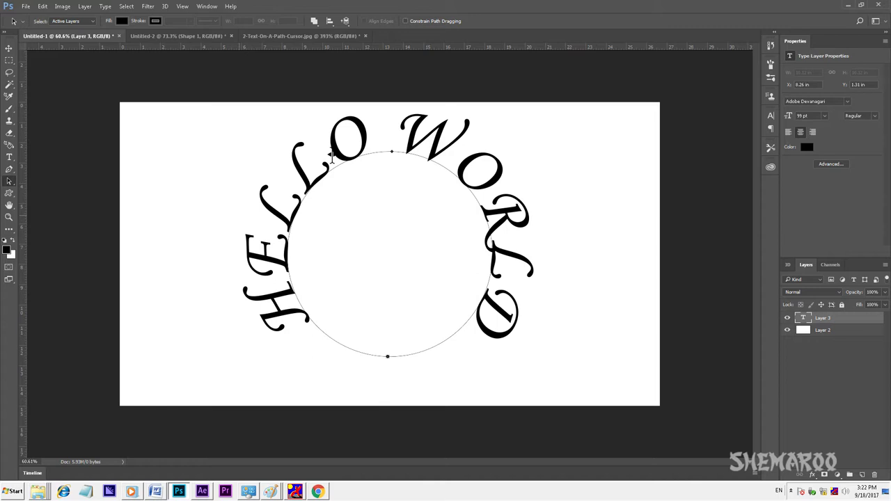
- Invoke Free Transform Path (Ctrl+T) on the circle text path
{"action": "key", "text": "ctrl+t"}
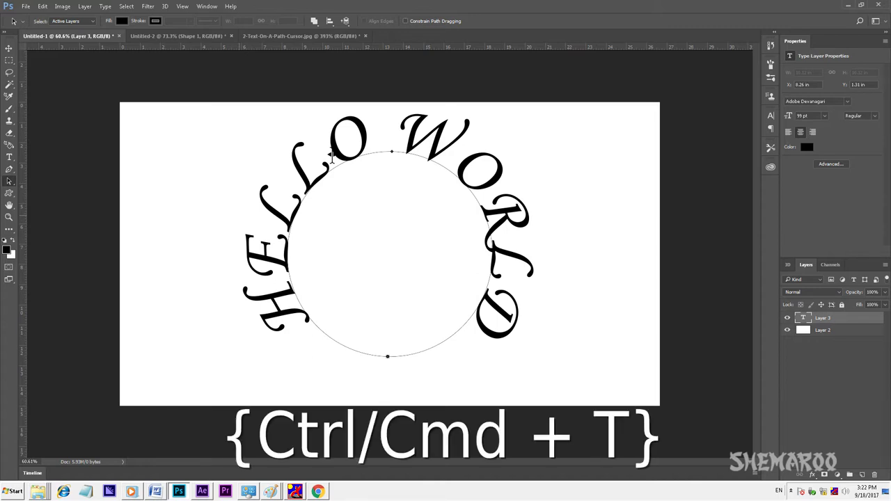
{"action": "key", "text": "ctrl+t"}
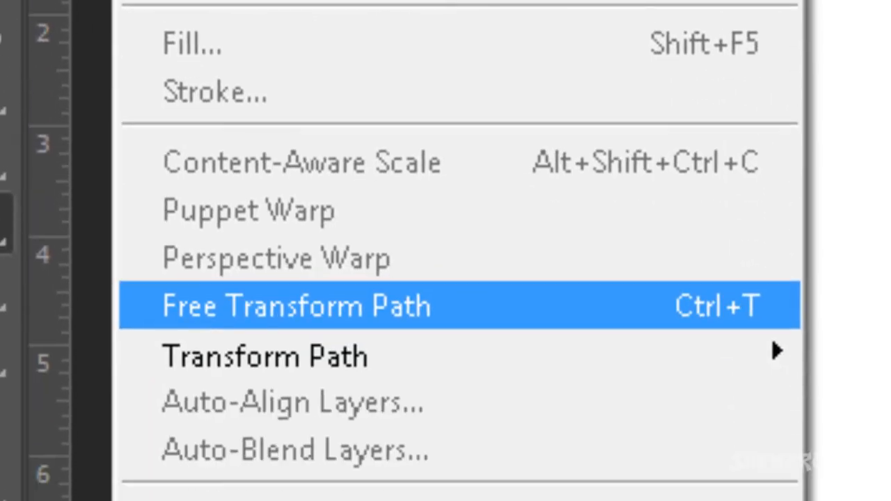
- Scale the circle path smaller inside the HELLO WORLD arc and confirm the transform
{"action": "left_click", "coordinate": [295, 306]}
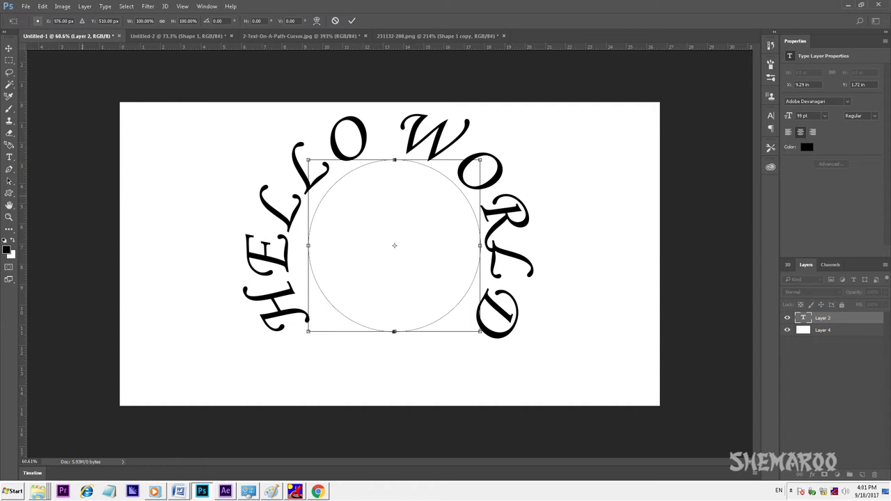
{"action": "key", "text": "Enter"}
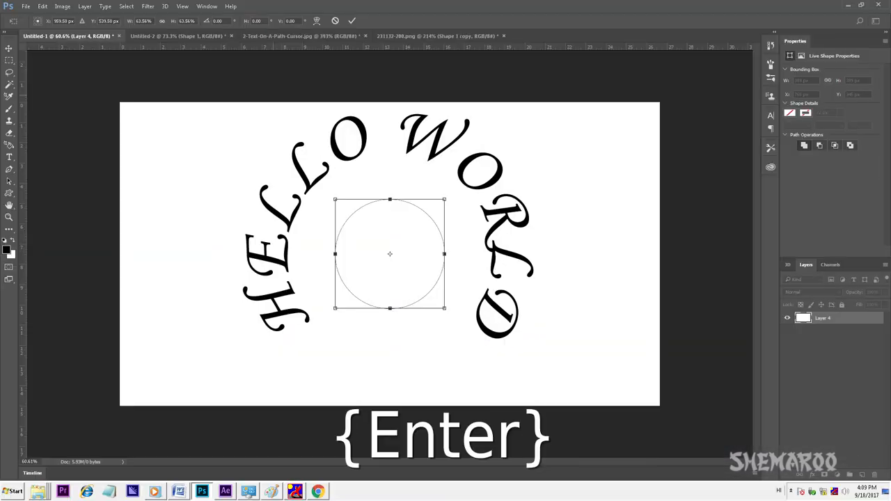
{"action": "key", "text": "enter"}
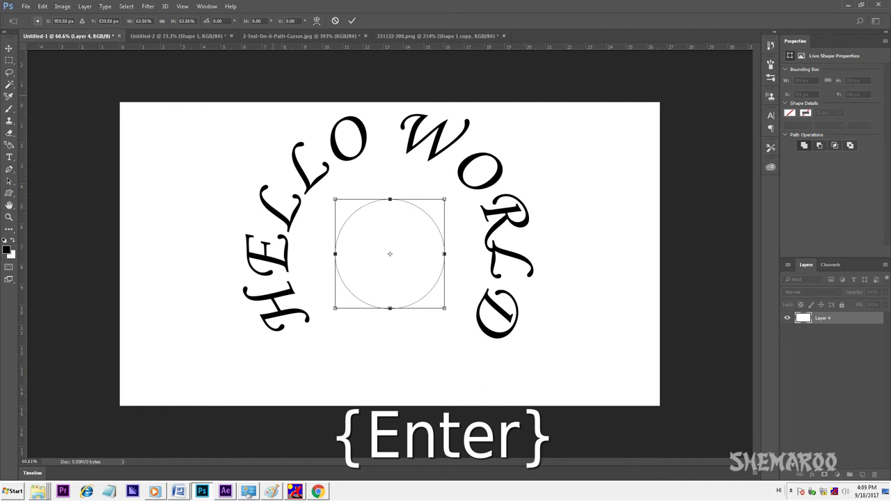